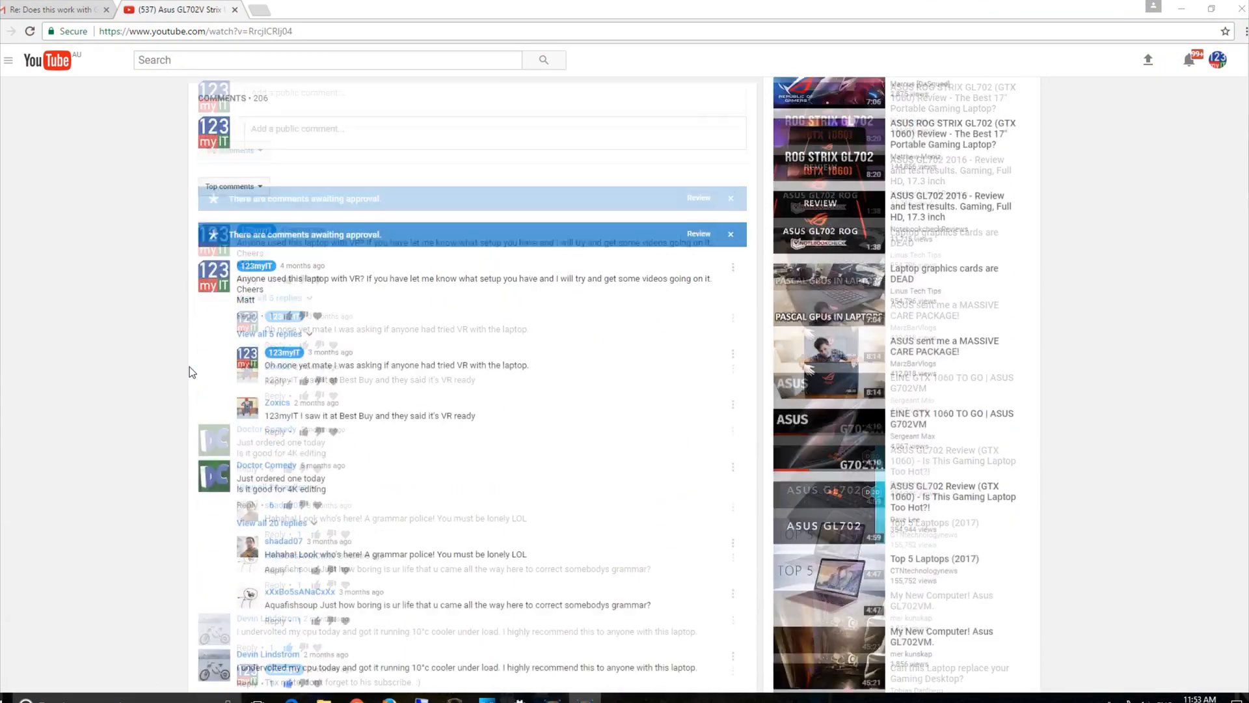
- Scroll through the Asus GL702V video comments down to the expanded overheating reply thread
{"action": "scroll", "scroll_direction": "up", "scroll_amount": 3}
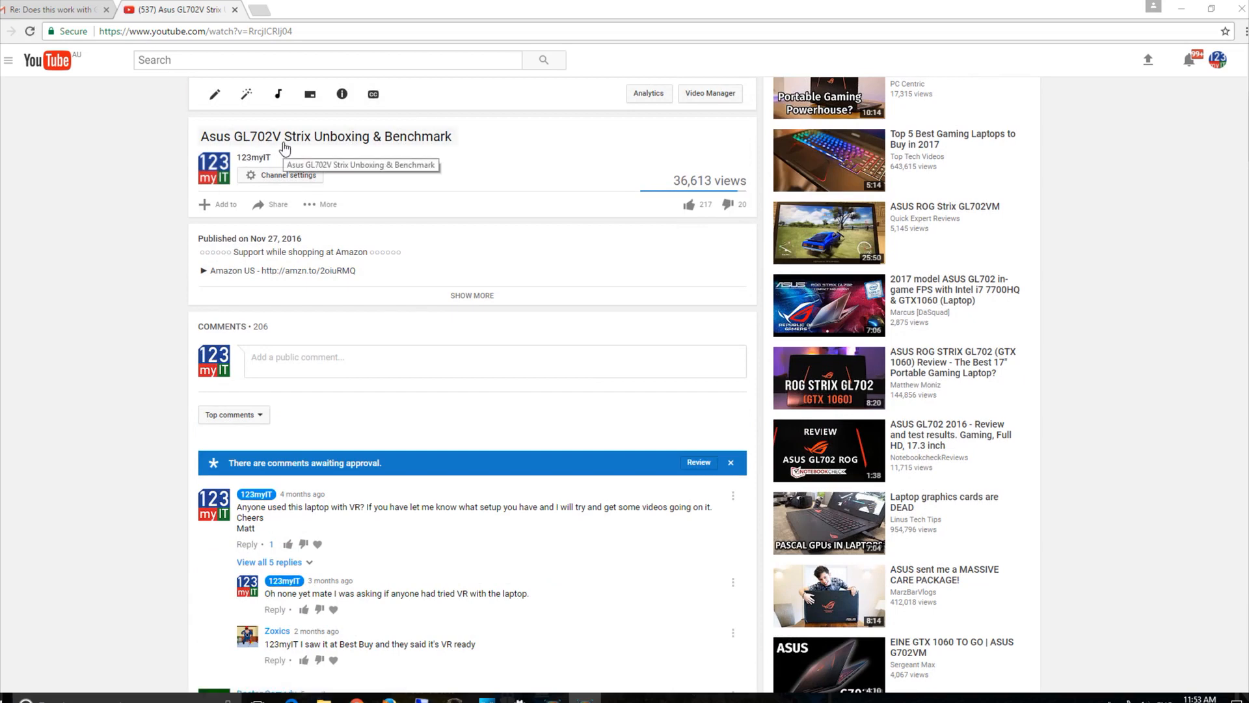
{"action": "scroll", "scroll_direction": "down", "scroll_amount": 3}
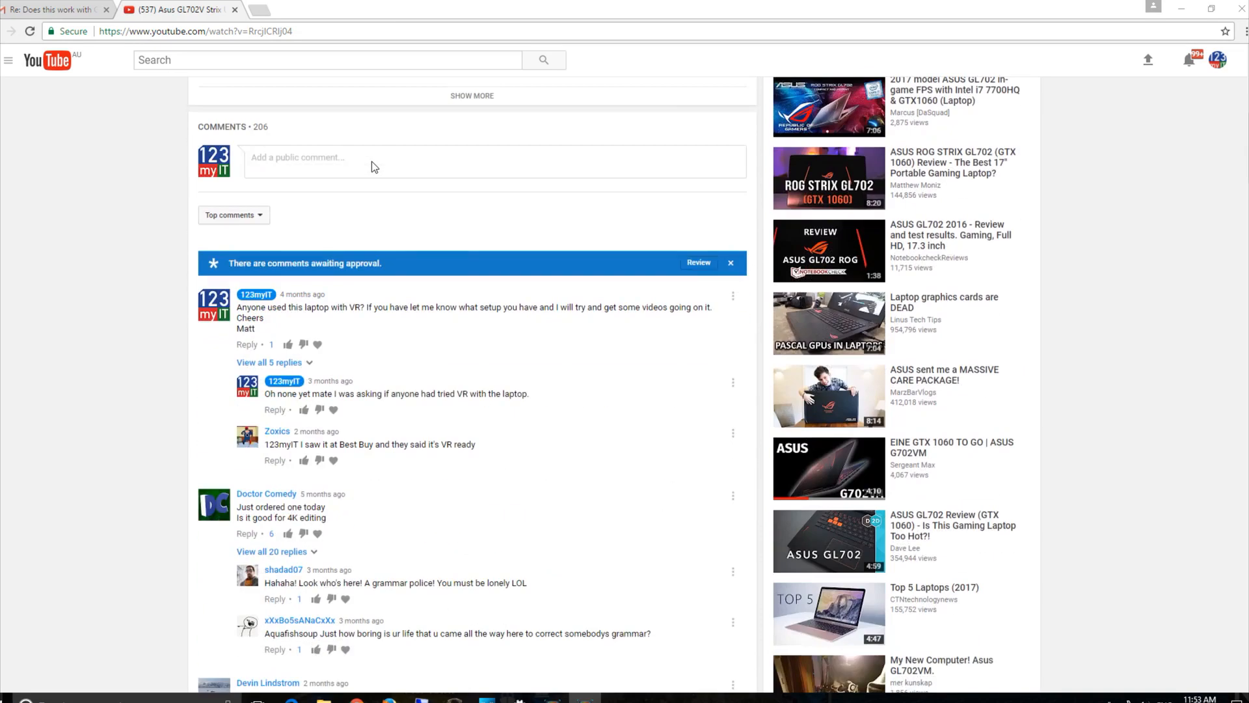
{"action": "scroll", "scroll_direction": "down", "scroll_amount": 3}
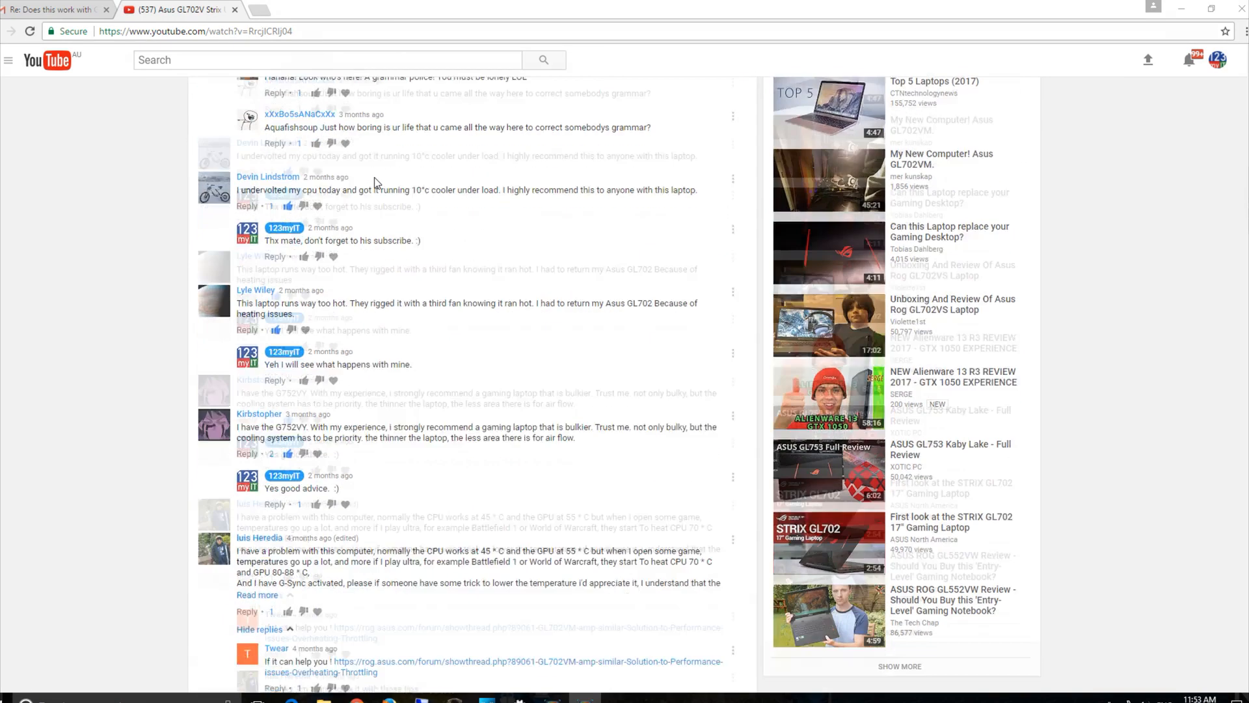
{"action": "scroll", "scroll_direction": "down", "scroll_amount": 3}
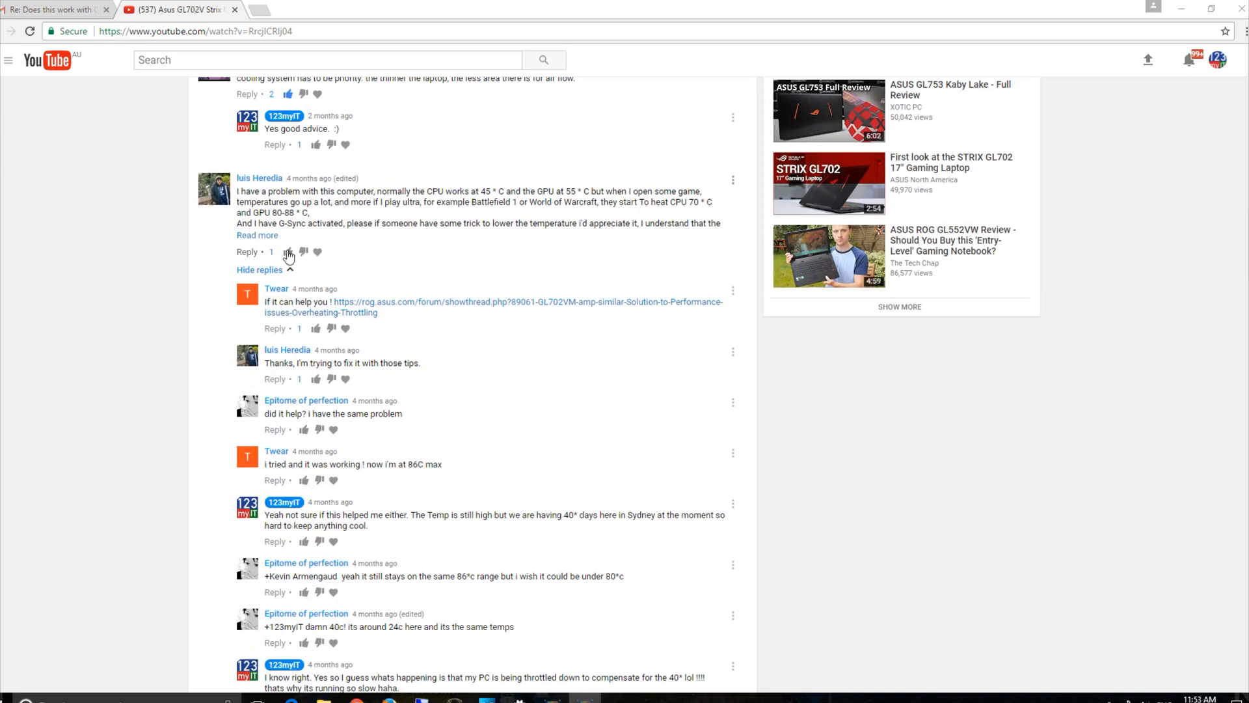
{"action": "mouse_move", "coordinate": [421, 229]}
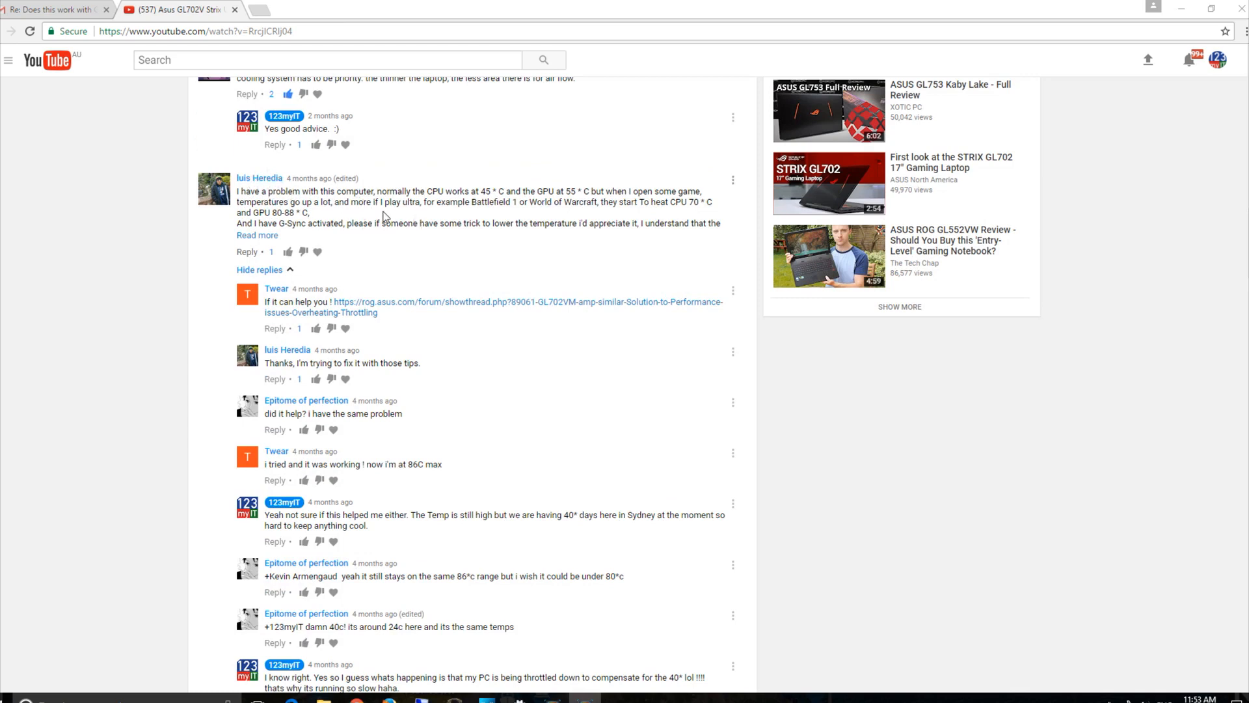
{"action": "scroll", "scroll_direction": "down", "scroll_amount": 3}
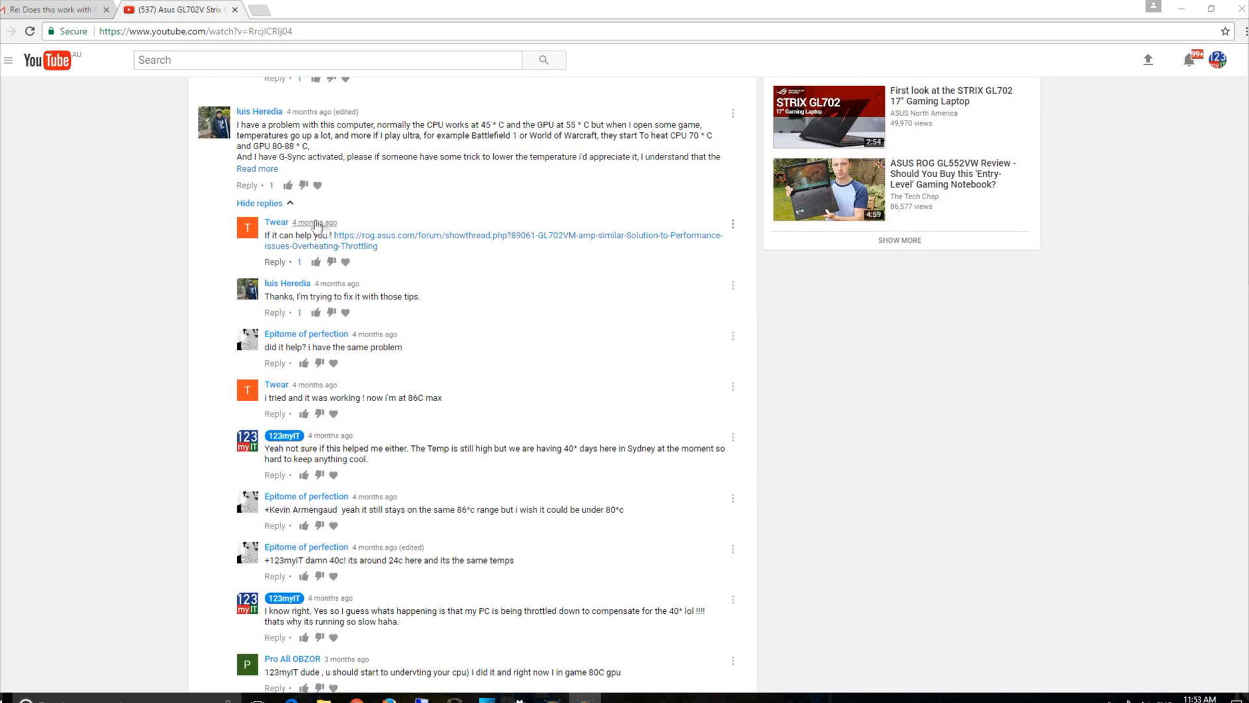
{"action": "scroll", "scroll_direction": "down", "scroll_amount": 3}
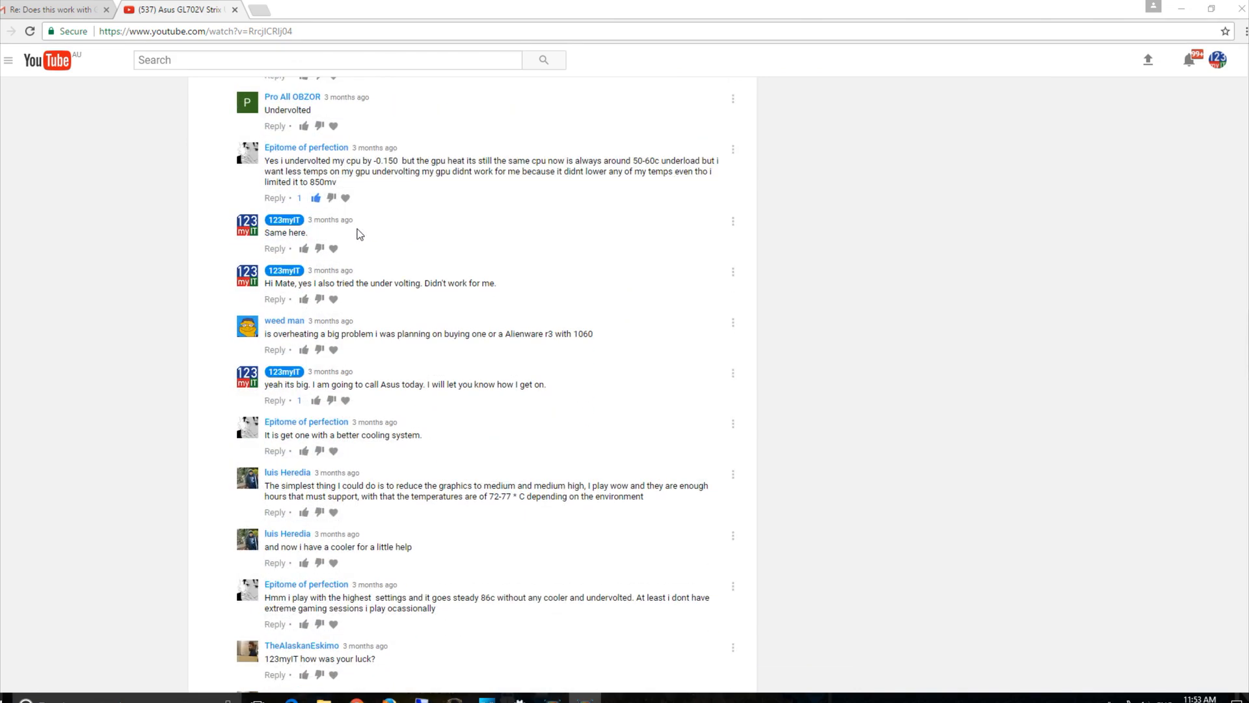
{"action": "scroll", "scroll_direction": "down", "scroll_amount": 3}
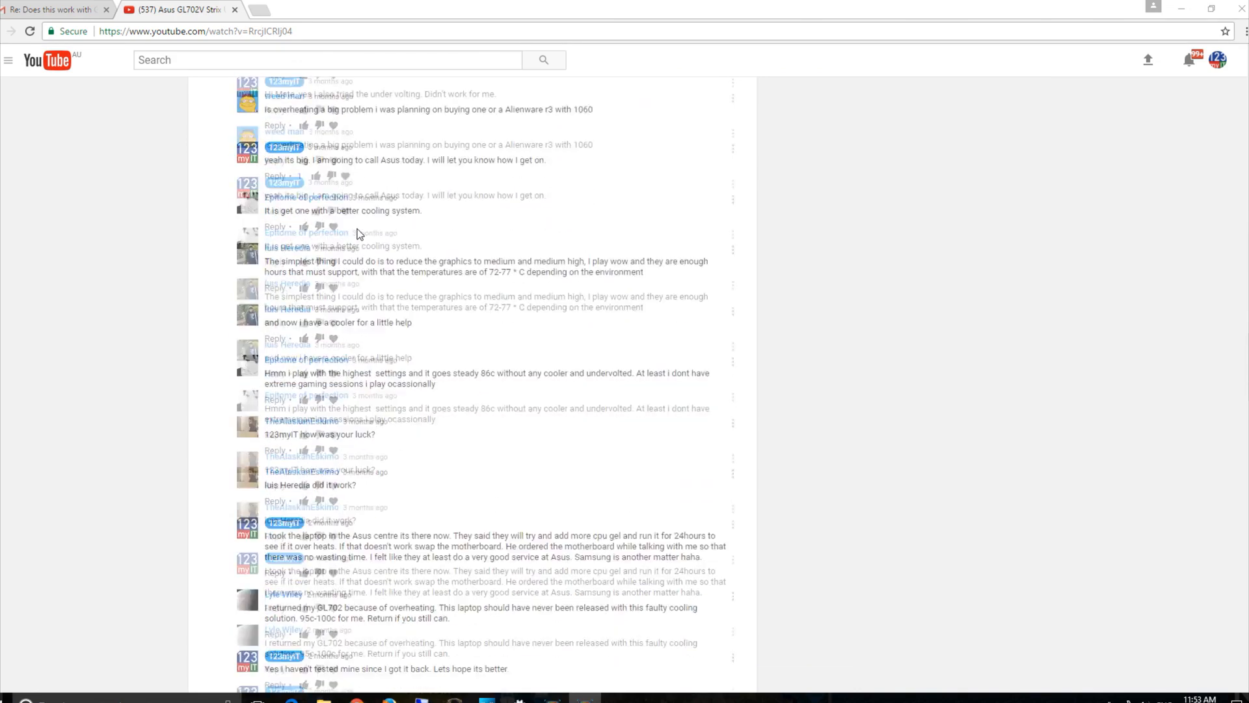
{"action": "scroll", "scroll_direction": "down", "scroll_amount": 3}
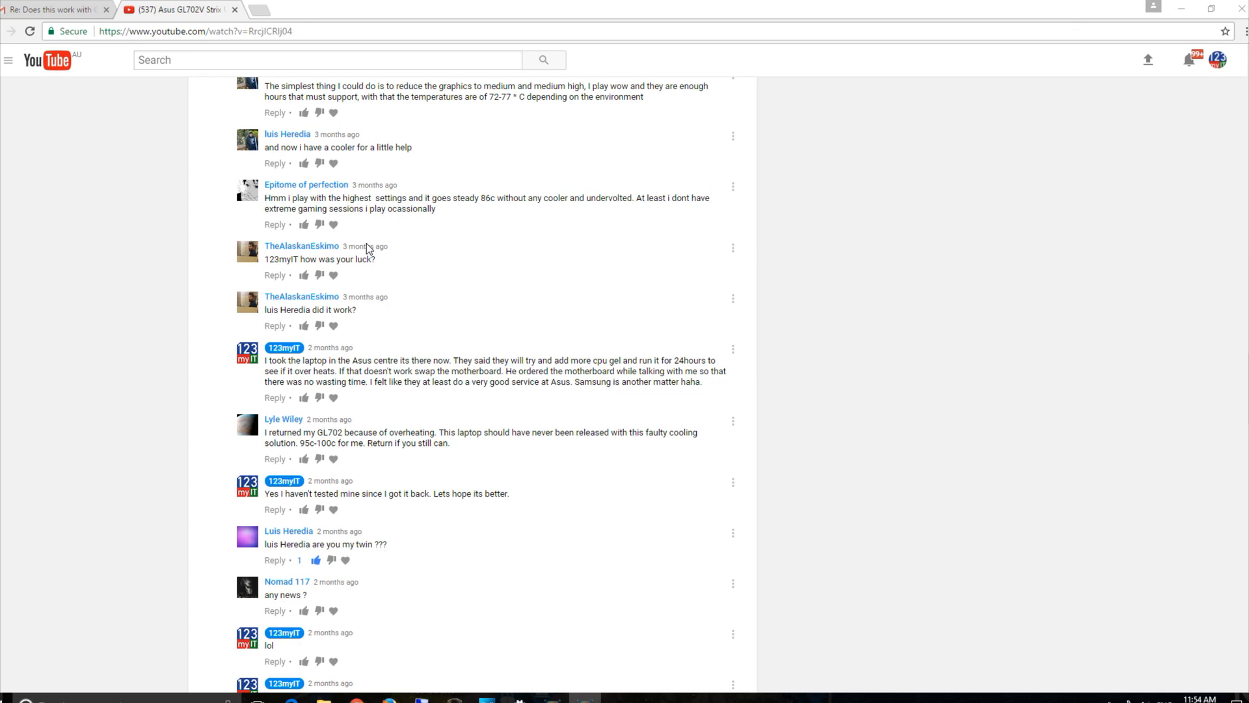
- Highlight the reply sentence 'I took the laptop in the Asus centre' in the overheating thread
{"action": "scroll", "scroll_direction": "down", "scroll_amount": 3}
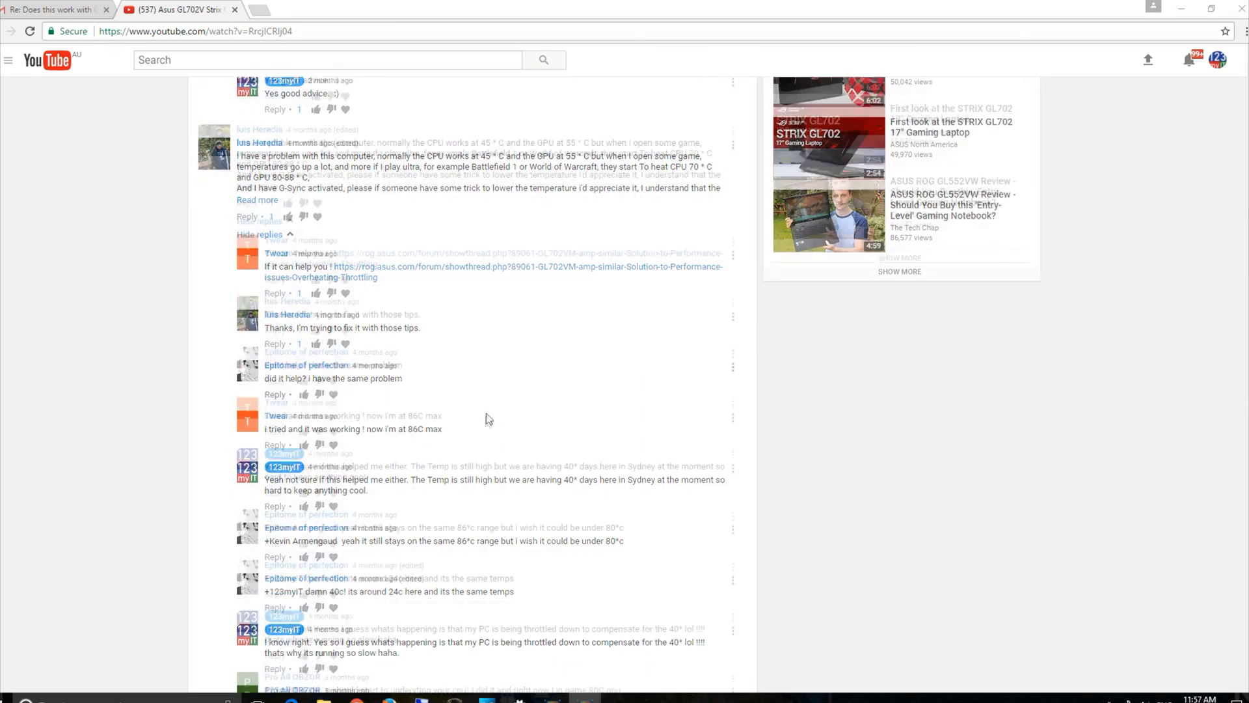
{"action": "scroll", "scroll_direction": "down", "scroll_amount": 3}
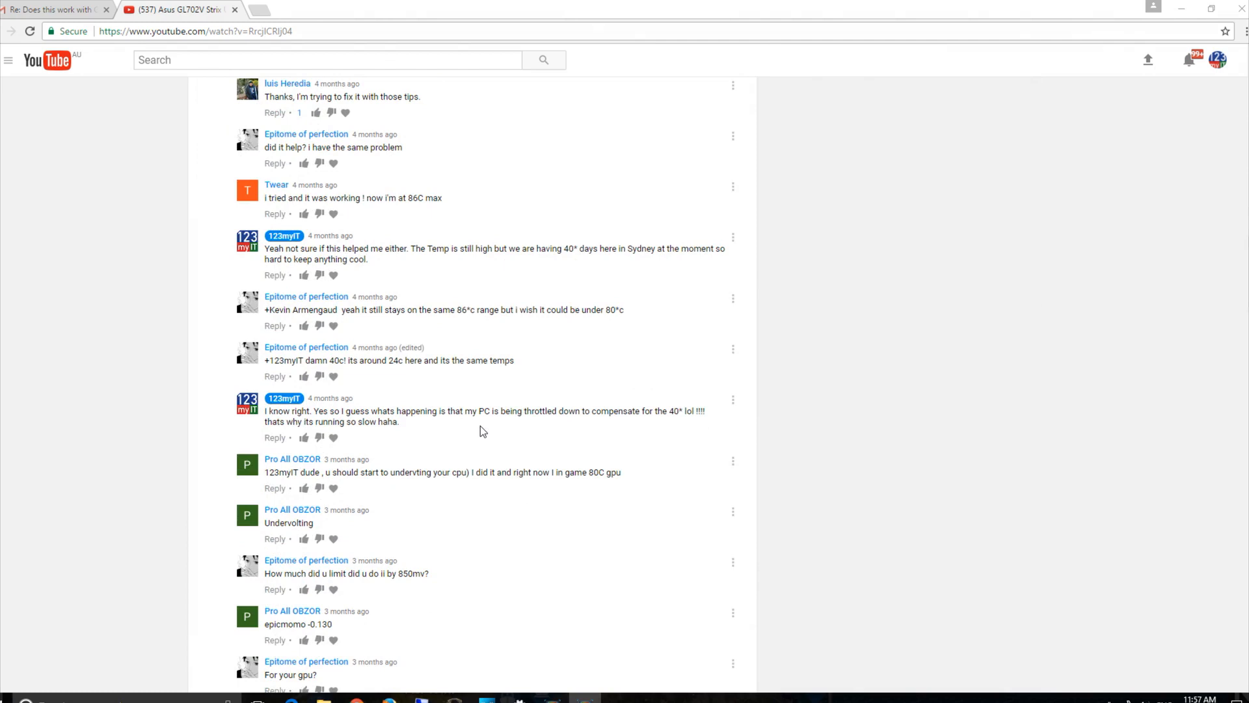
{"action": "mouse_move", "coordinate": [453, 423]}
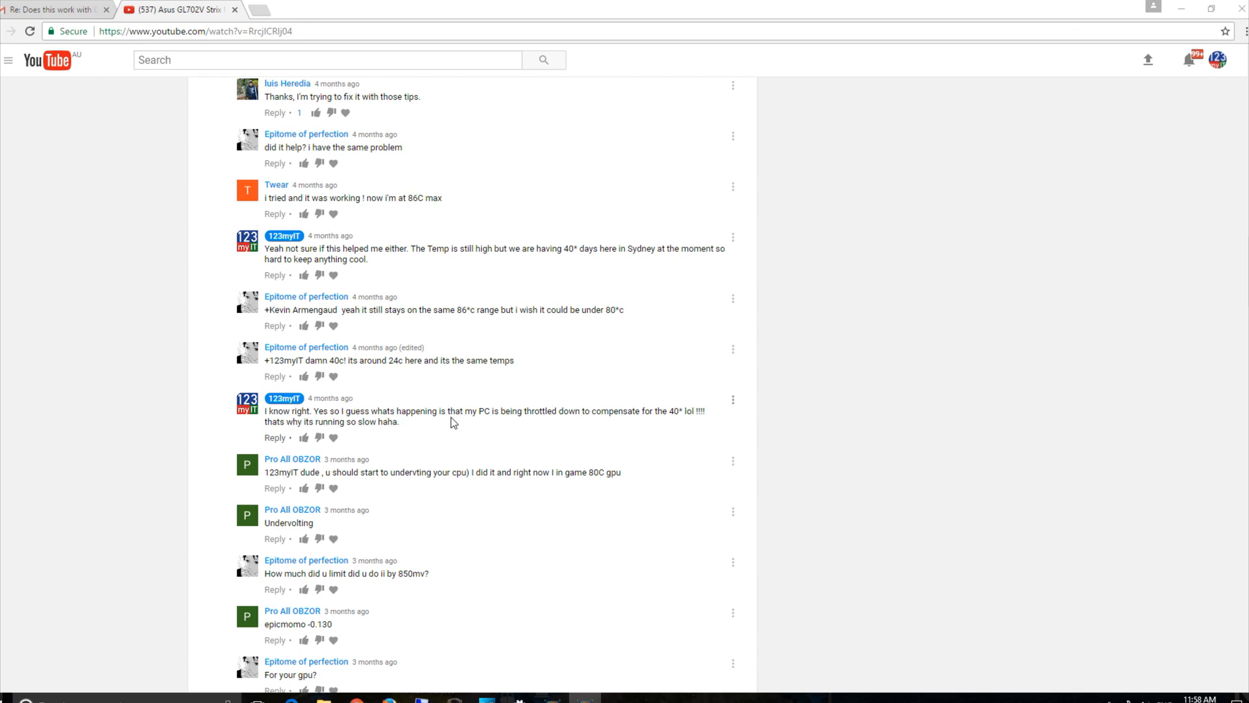
{"action": "scroll", "scroll_direction": "down", "scroll_amount": 3}
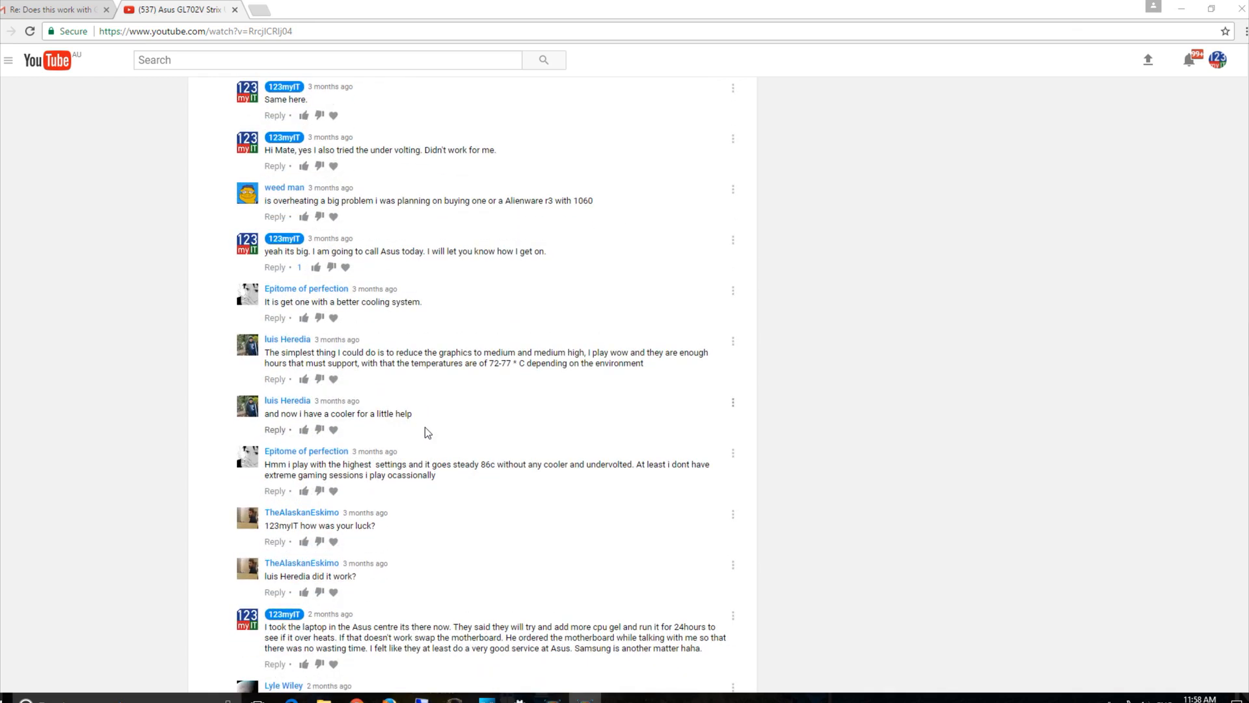
{"action": "scroll", "scroll_direction": "down", "scroll_amount": 3}
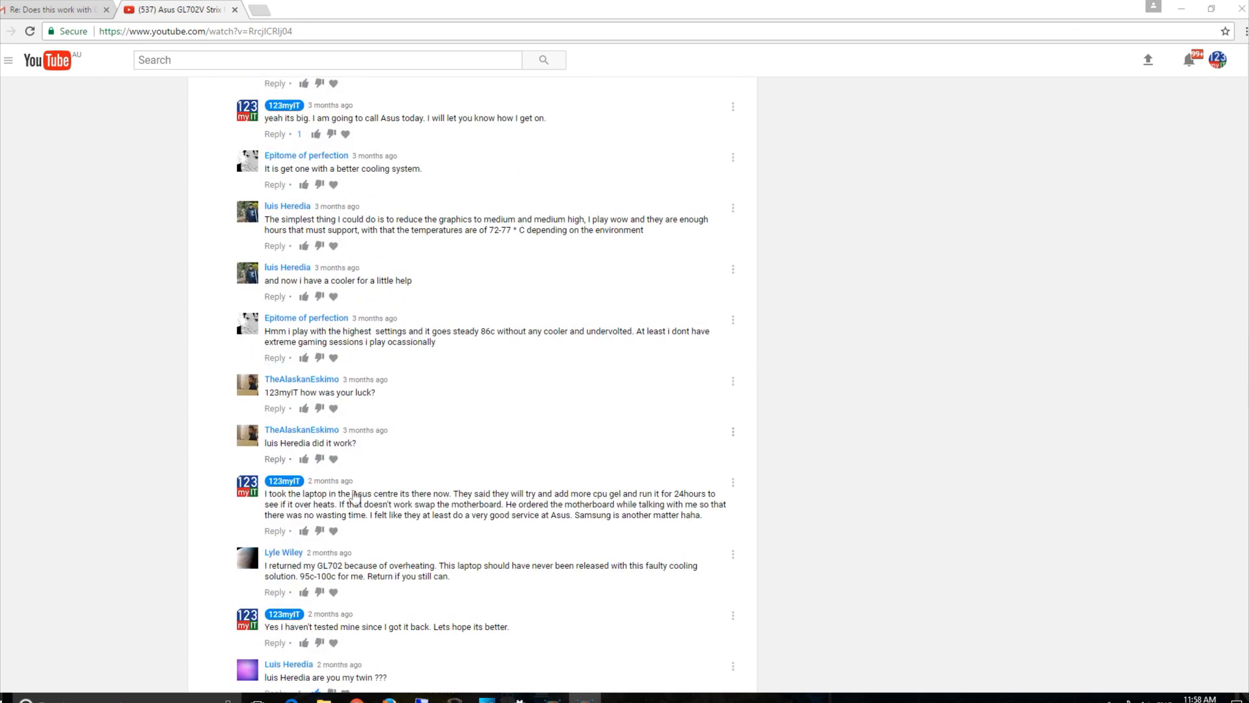
{"action": "left_click_drag", "start_coordinate": [269, 494], "coordinate": [448, 493]}
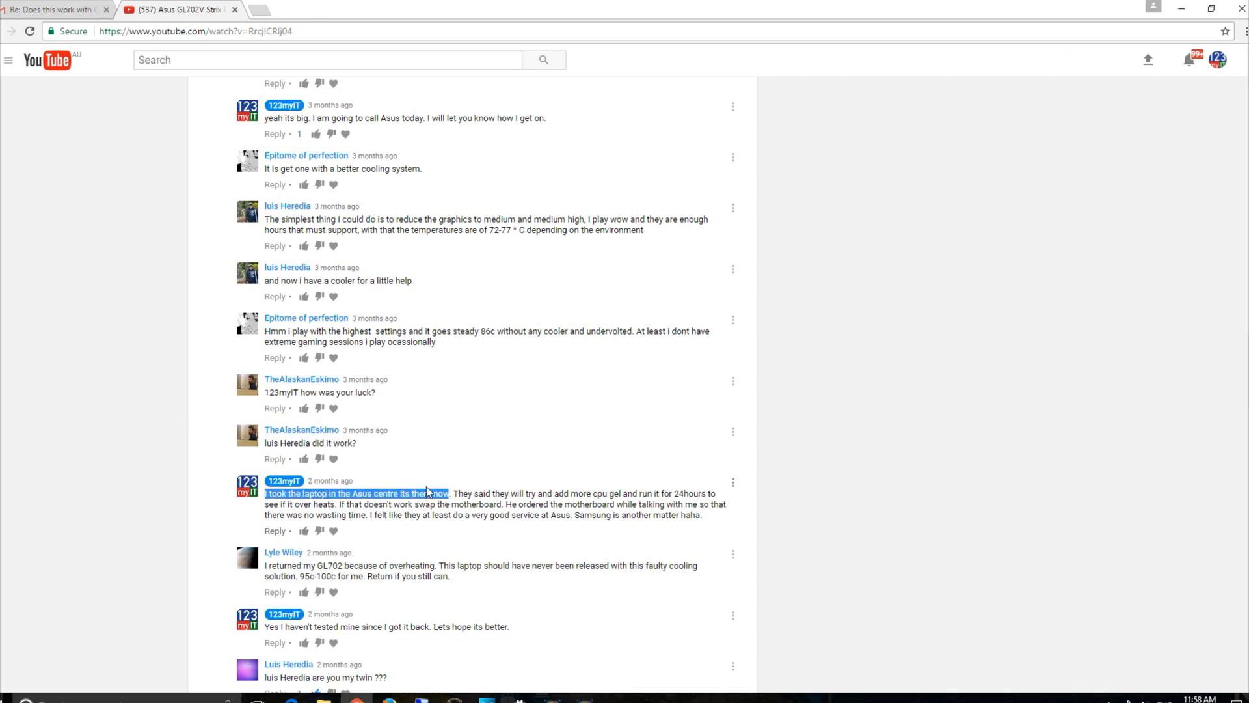
{"action": "mouse_move", "coordinate": [432, 488]}
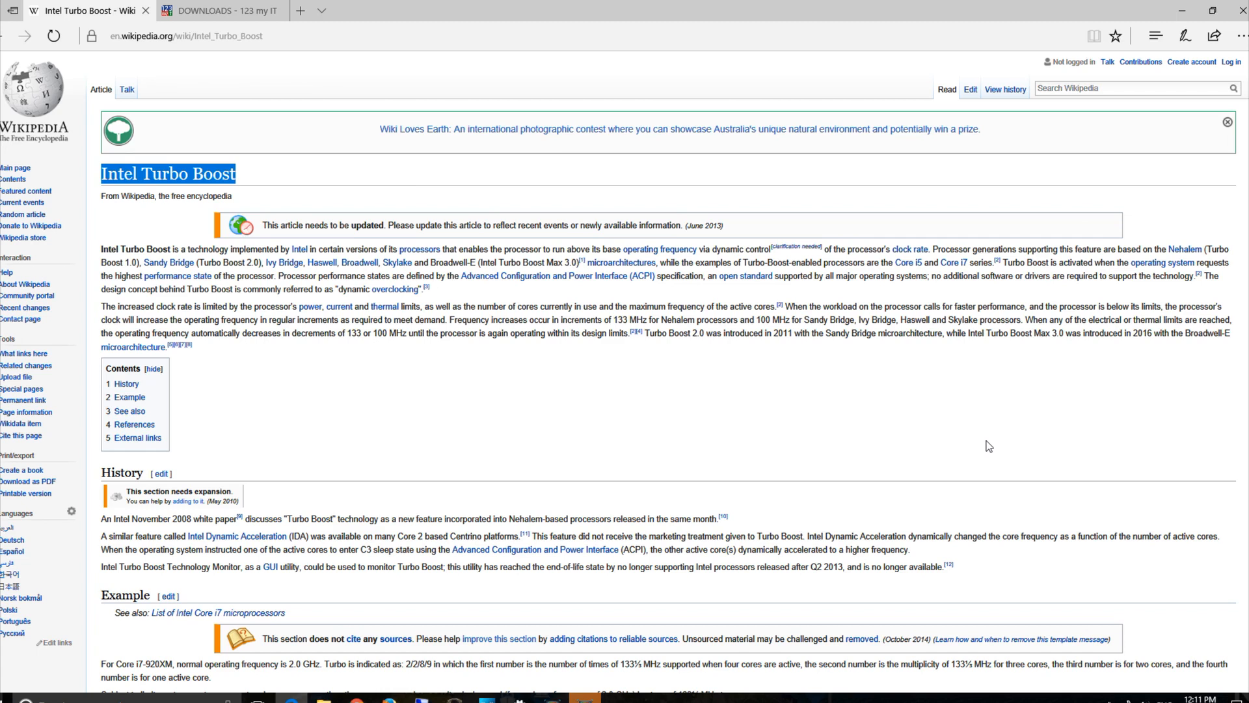
{"action": "mouse_move", "coordinate": [324, 188]}
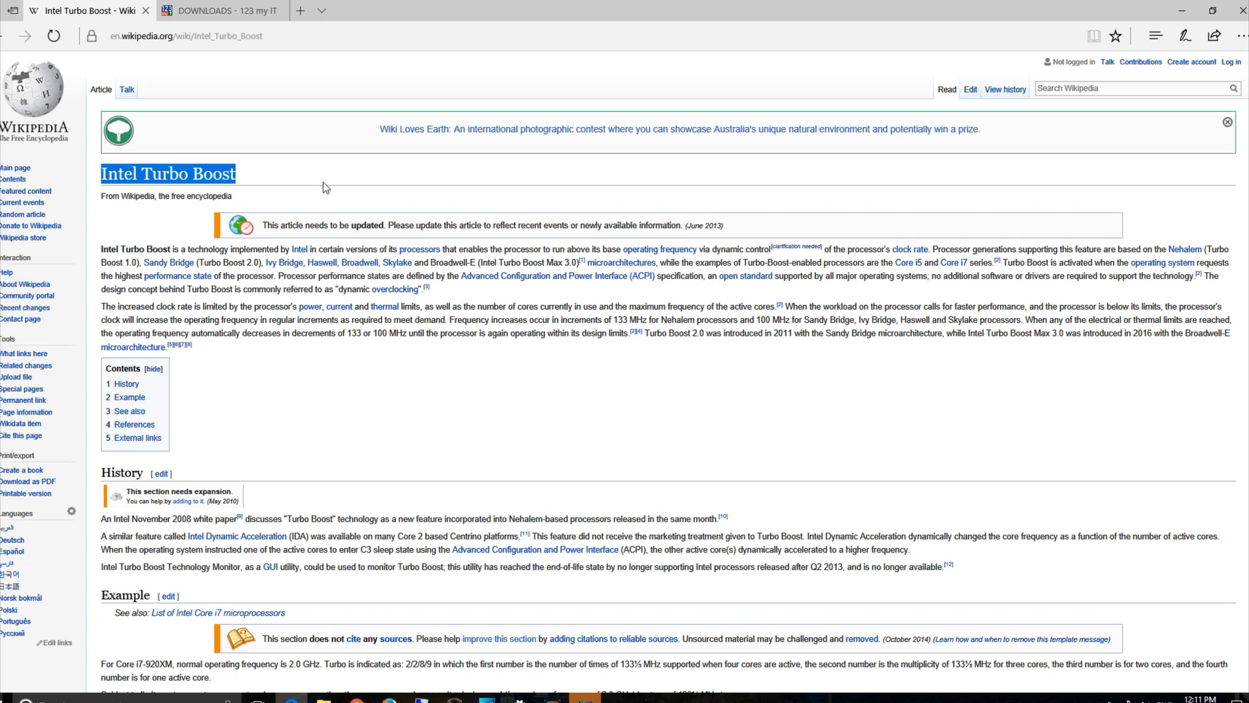
{"action": "mouse_move", "coordinate": [248, 144]}
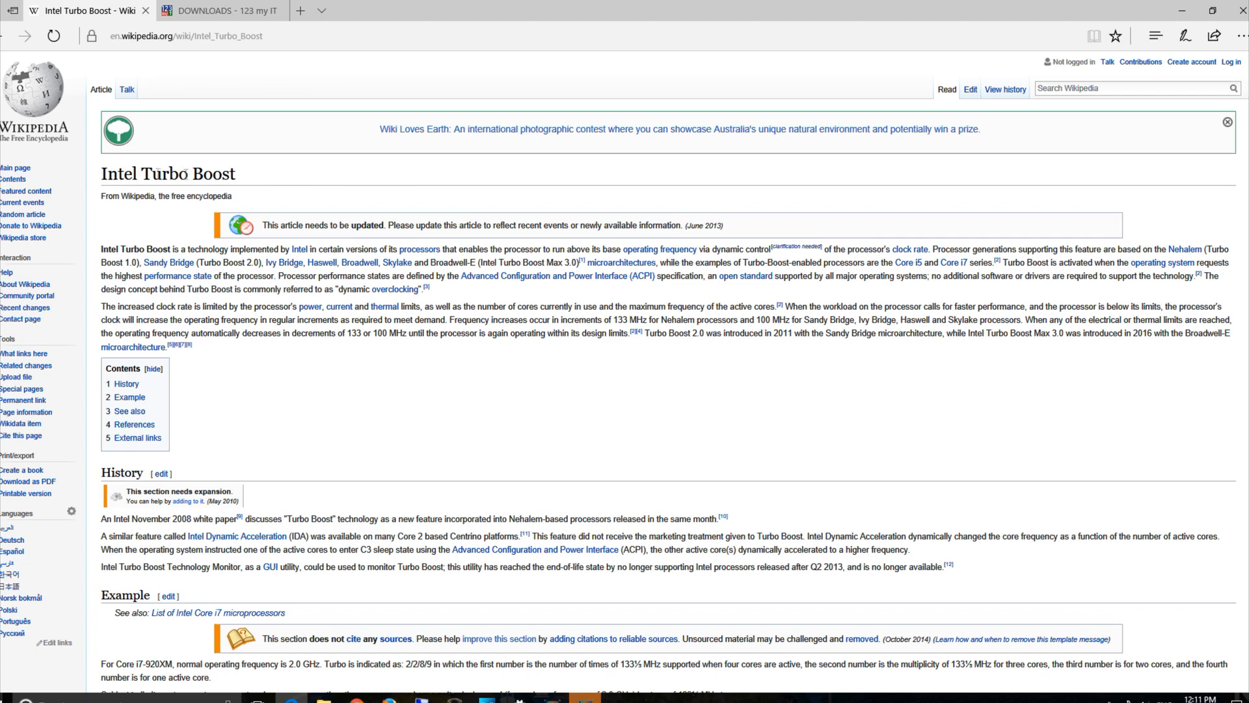
- Leave the Intel Turbo Boost article for the DOWNLOADS - 123 my IT tab
{"action": "triple_click", "coordinate": [167, 175]}
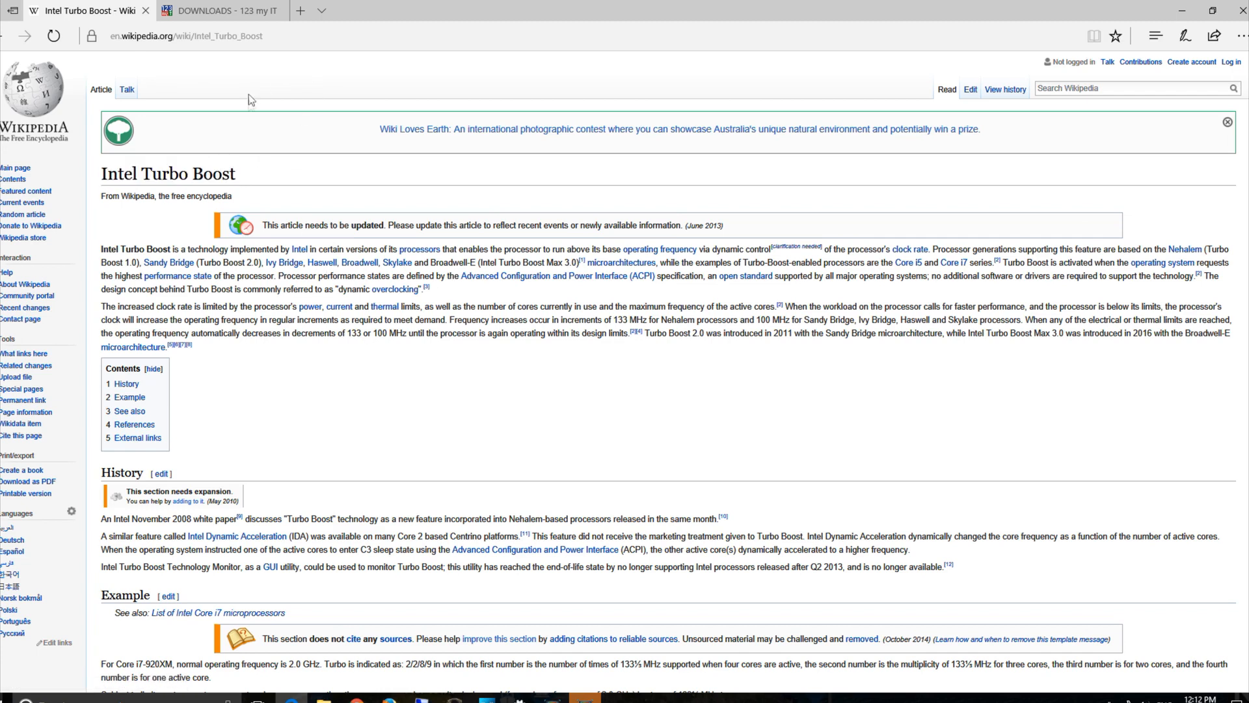
{"action": "mouse_move", "coordinate": [197, 302]}
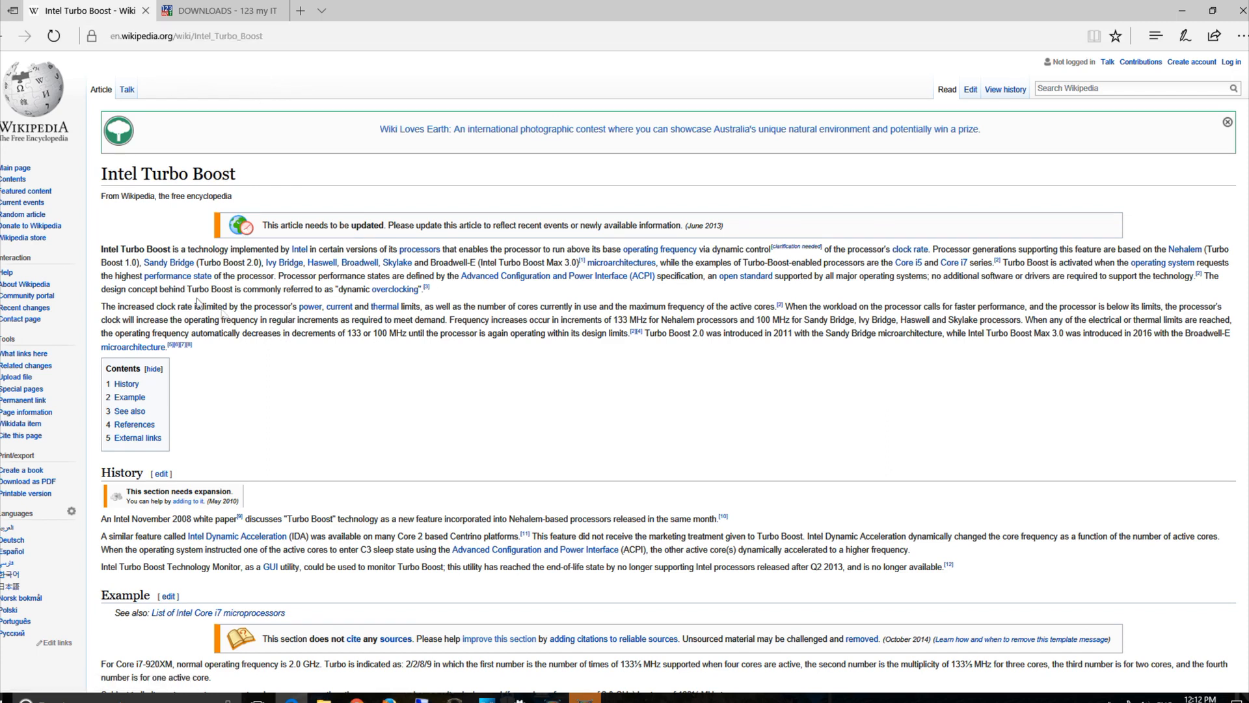
{"action": "mouse_move", "coordinate": [173, 271]}
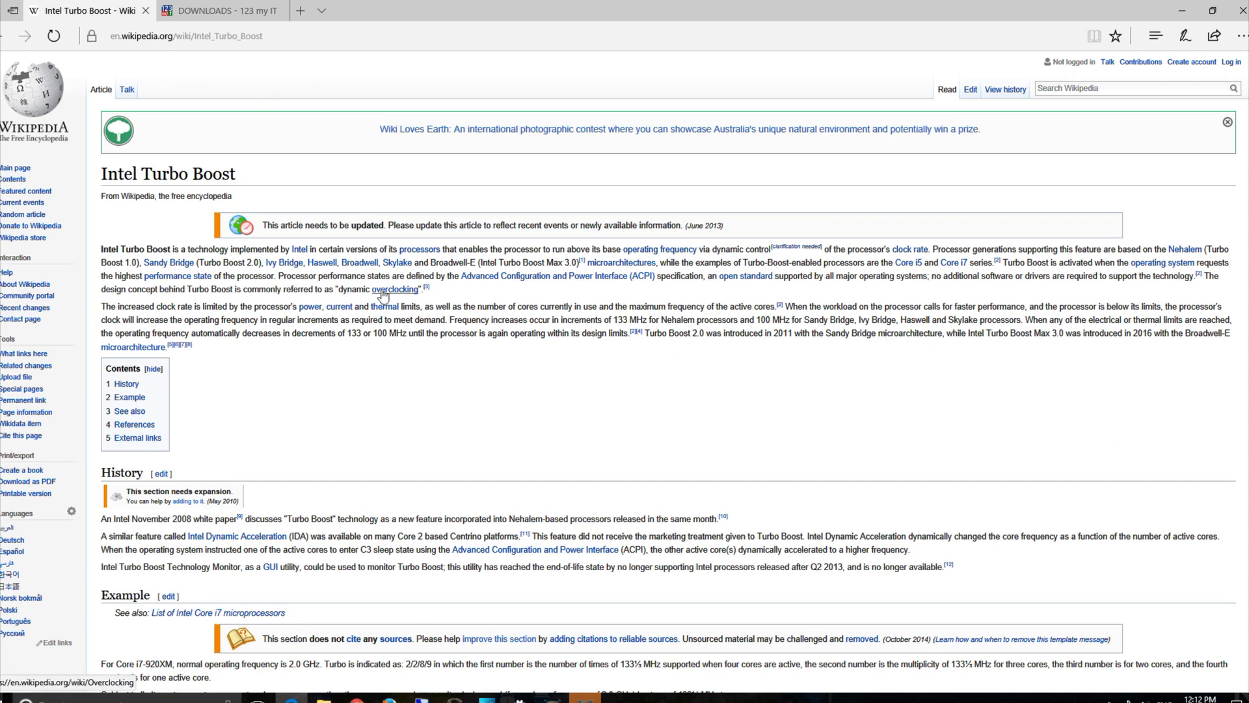
{"action": "mouse_move", "coordinate": [394, 294]}
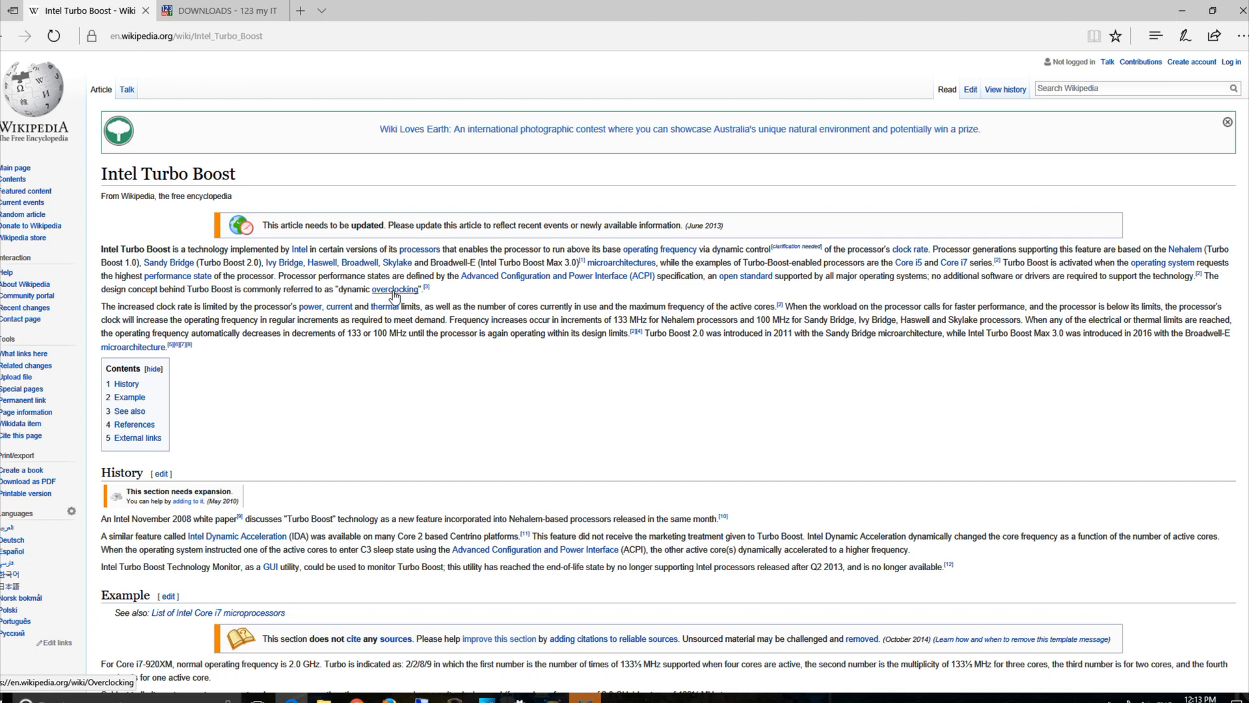
{"action": "mouse_move", "coordinate": [242, 117]}
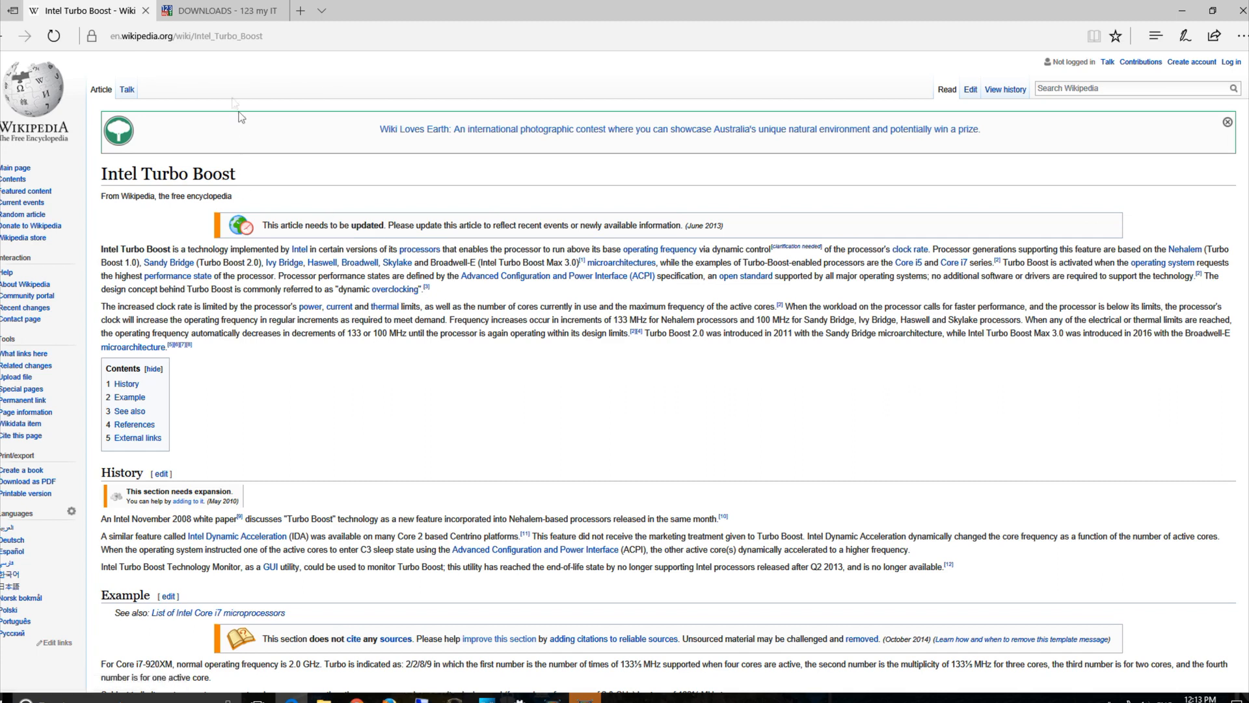
{"action": "mouse_move", "coordinate": [215, 11]}
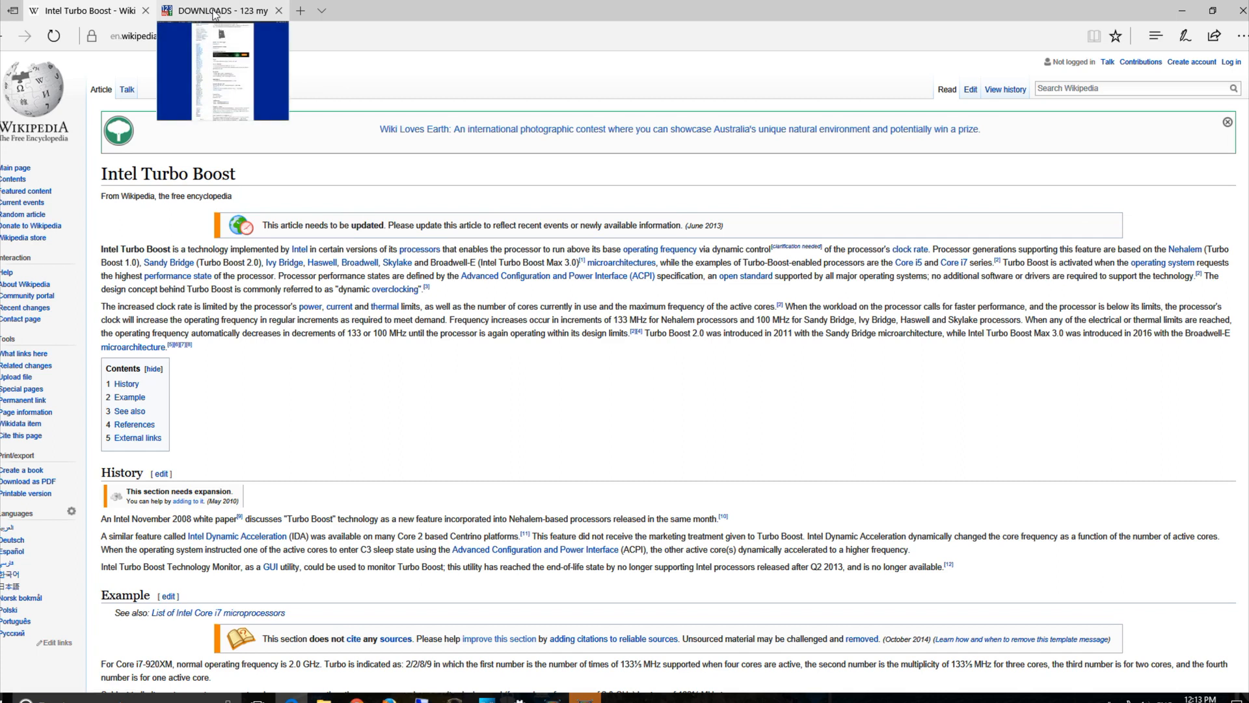
{"action": "mouse_move", "coordinate": [1163, 12]}
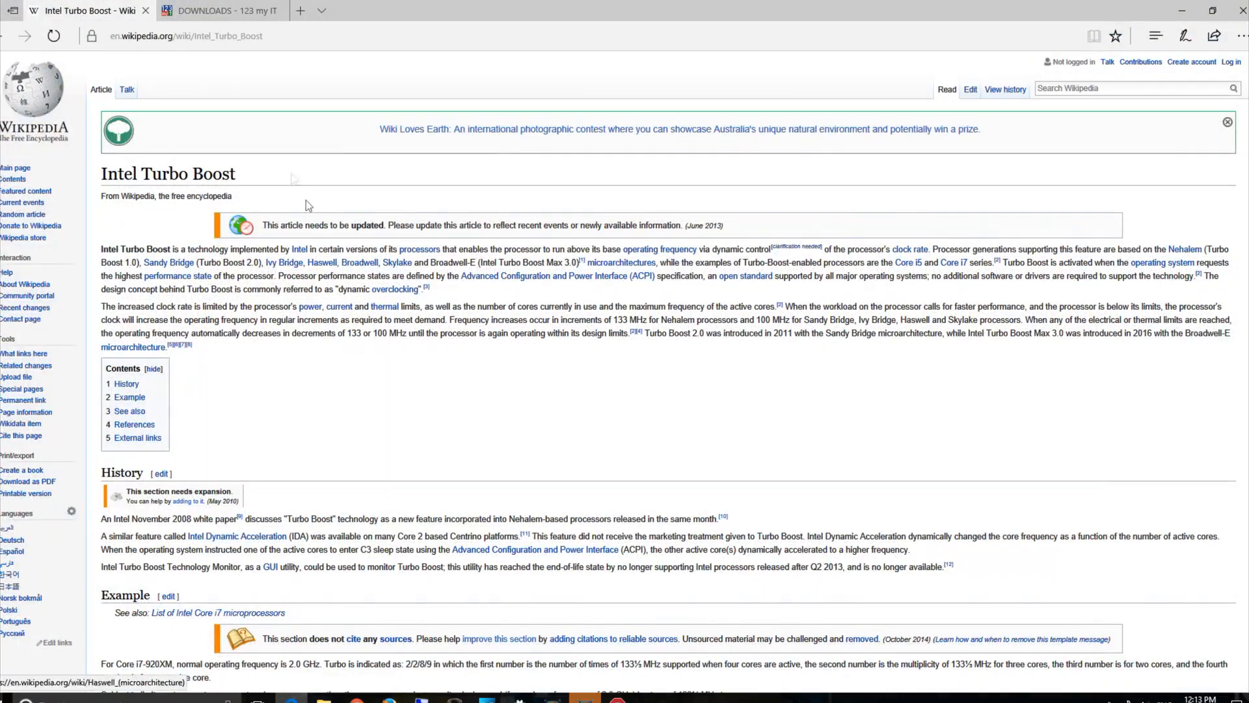
{"action": "left_click", "coordinate": [222, 10]}
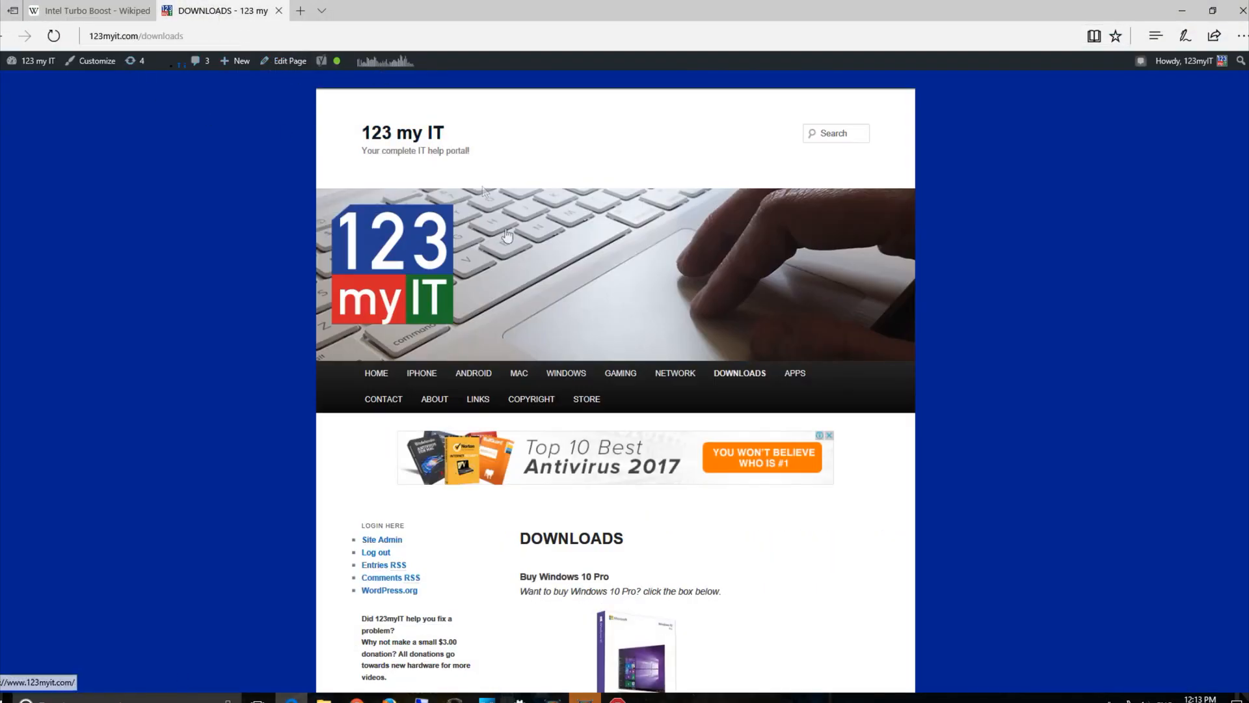
{"action": "mouse_move", "coordinate": [747, 383]}
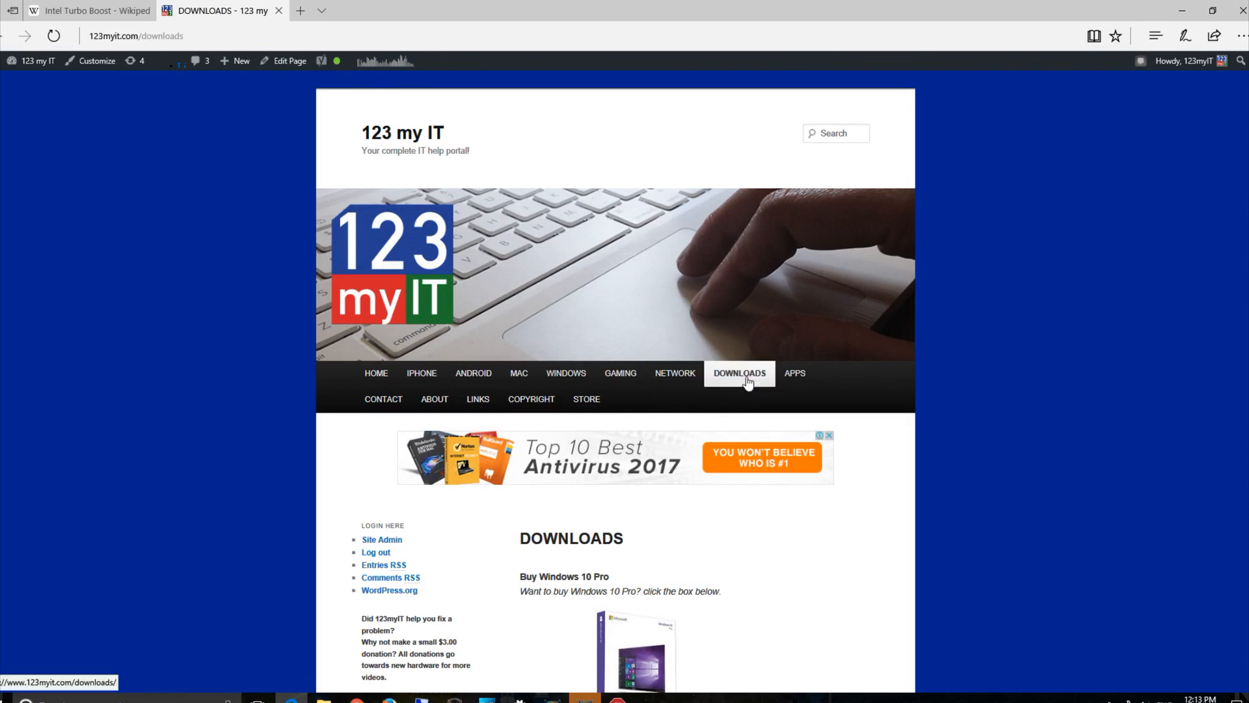
- Go to DOWNLOADS in the site menu toward the Throttle Stop – Game Lag Fix entry
{"action": "left_click", "coordinate": [741, 373]}
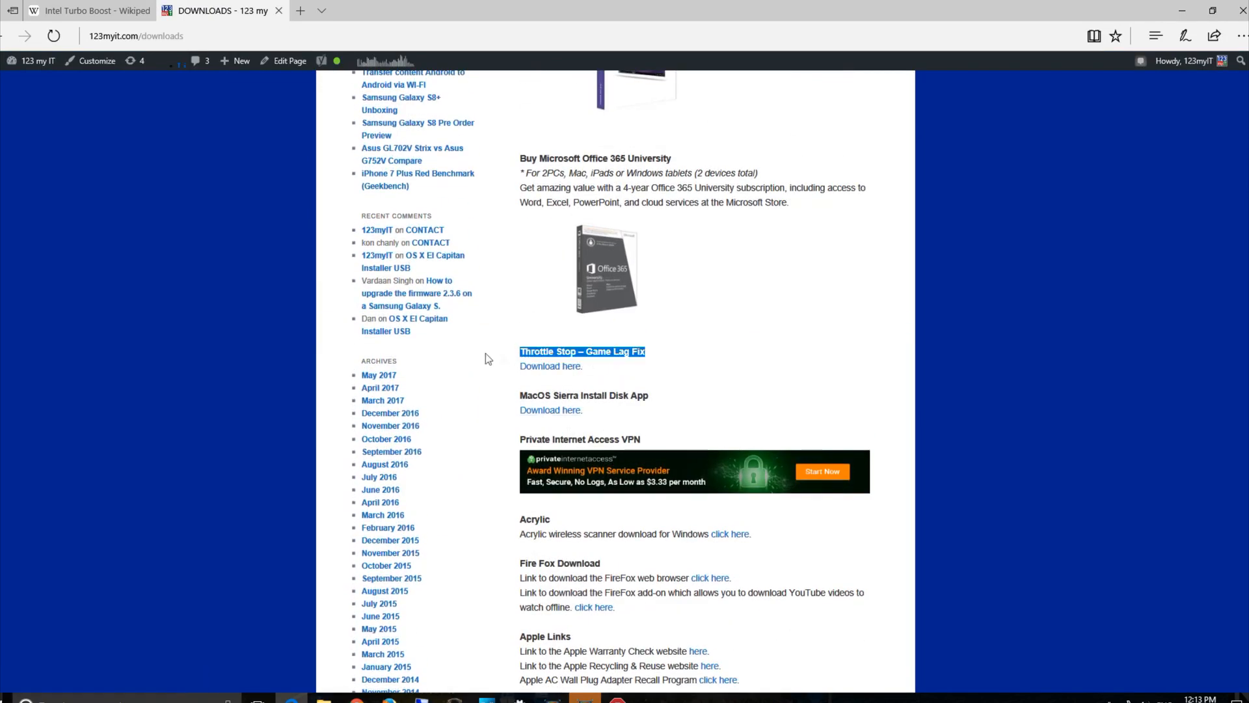
{"action": "mouse_move", "coordinate": [621, 359]}
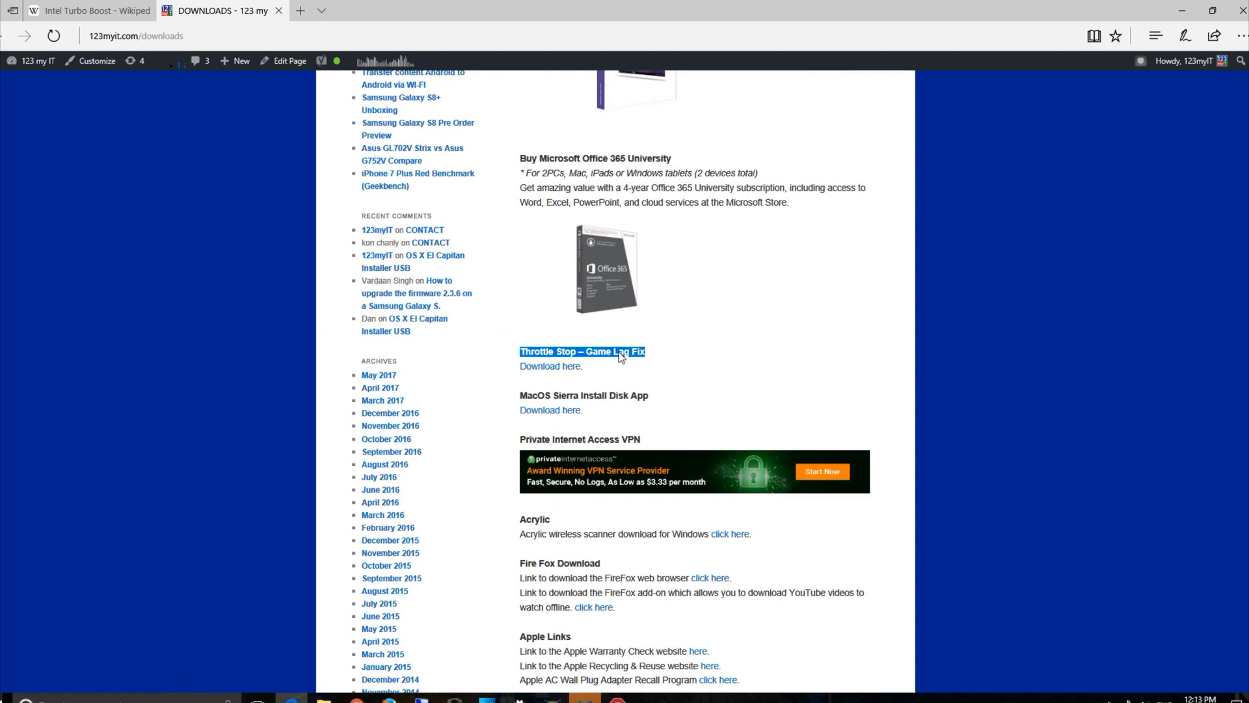
{"action": "mouse_move", "coordinate": [653, 283]}
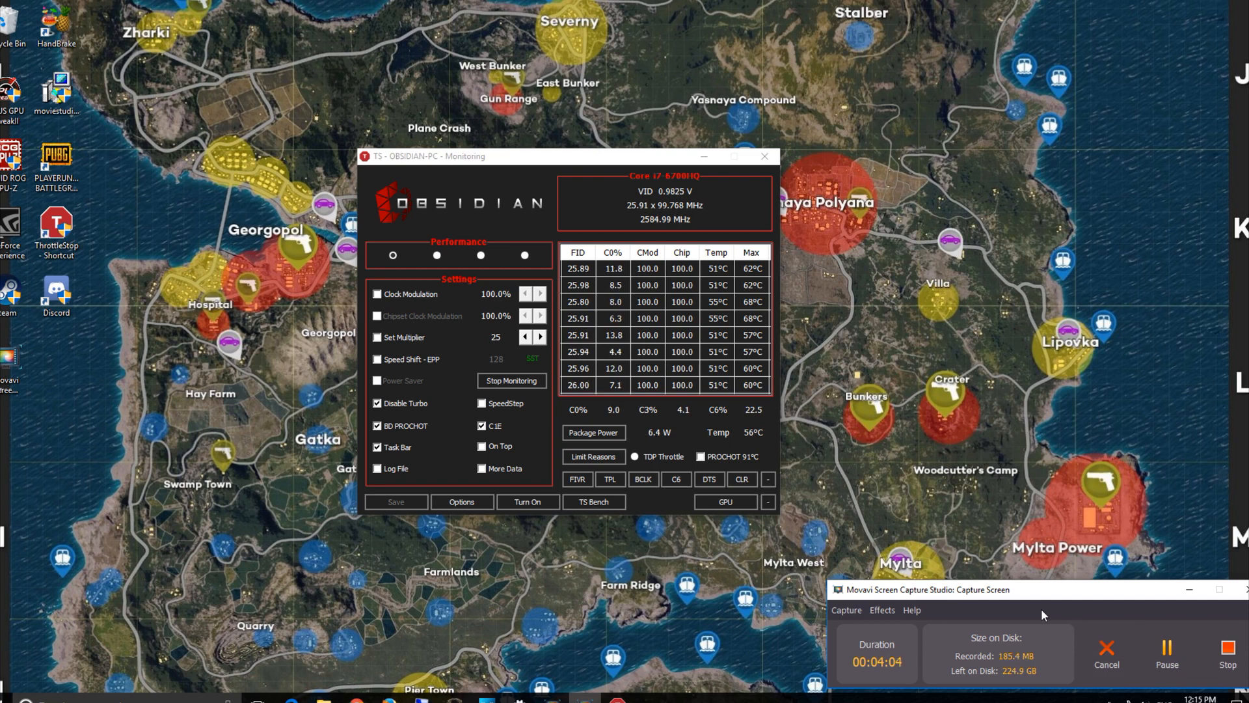
{"action": "mouse_move", "coordinate": [740, 576]}
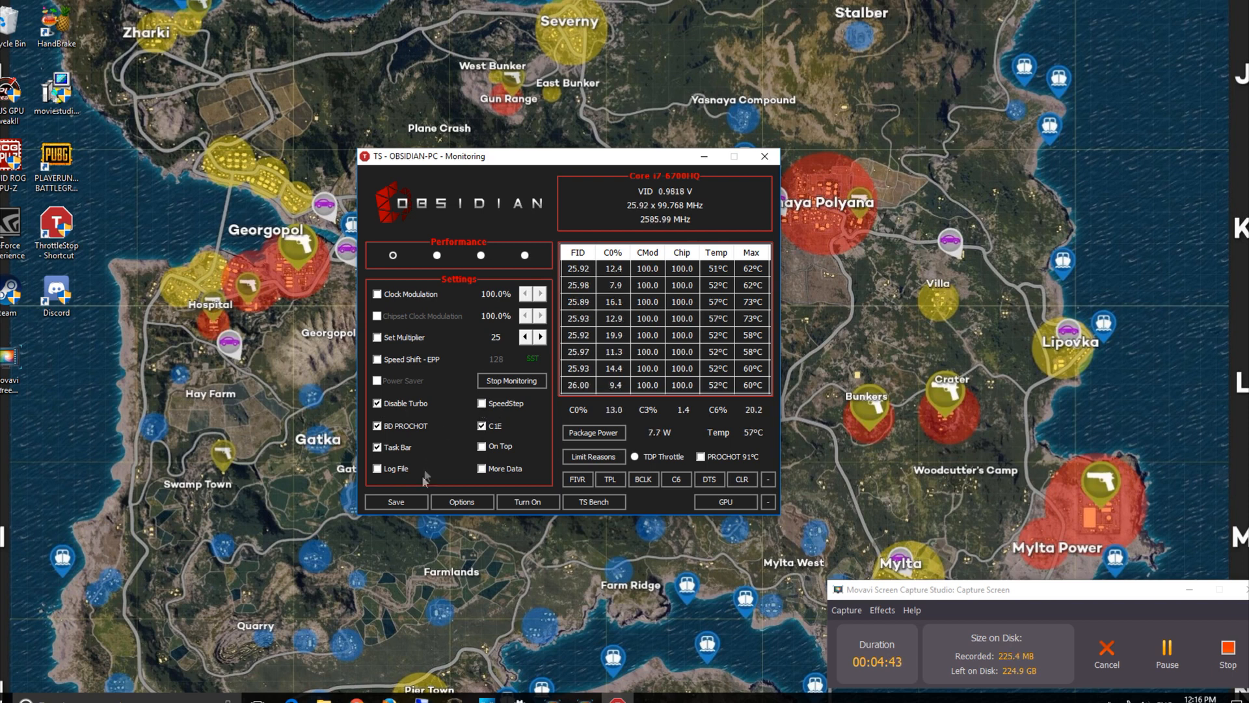
{"action": "left_click", "coordinate": [377, 403]}
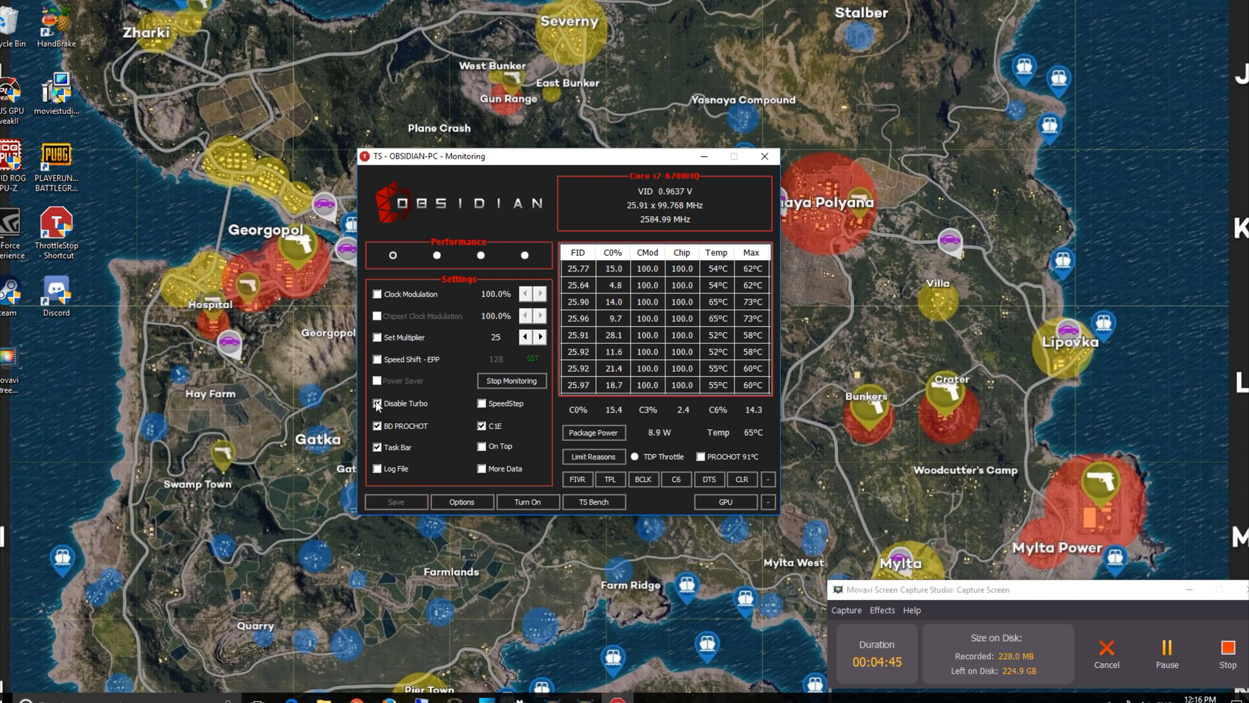
{"action": "left_click", "coordinate": [376, 403]}
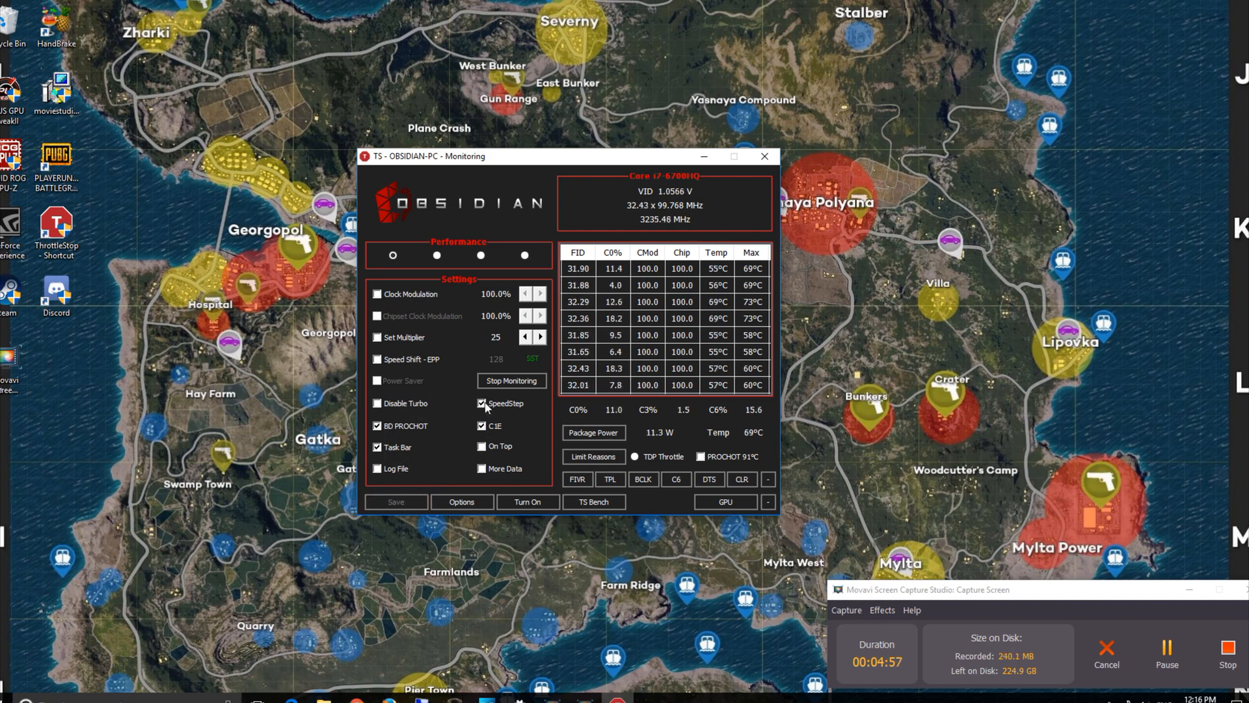
{"action": "left_click", "coordinate": [376, 403]}
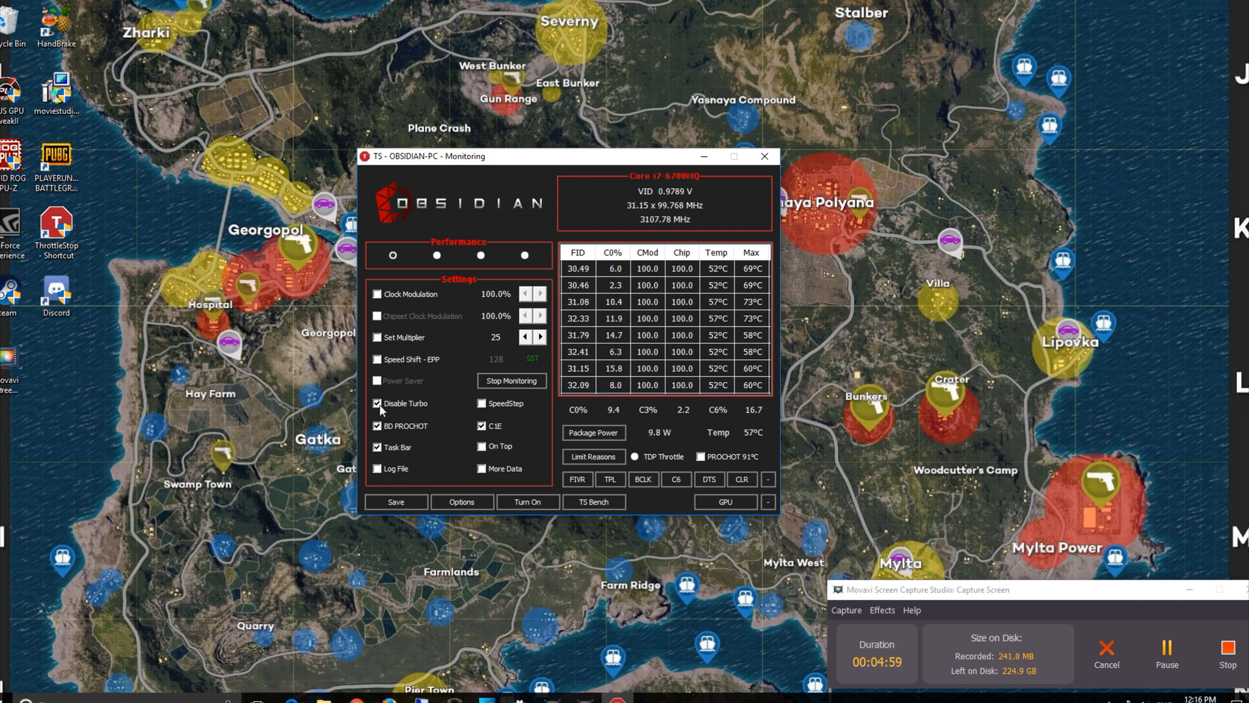